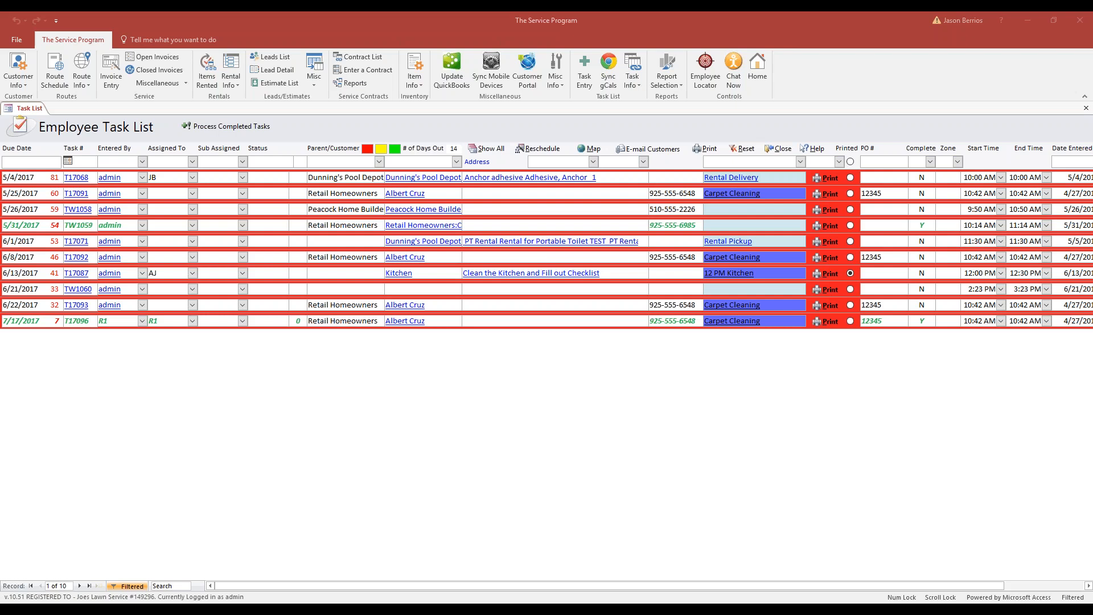
mouse_move(601, 115)
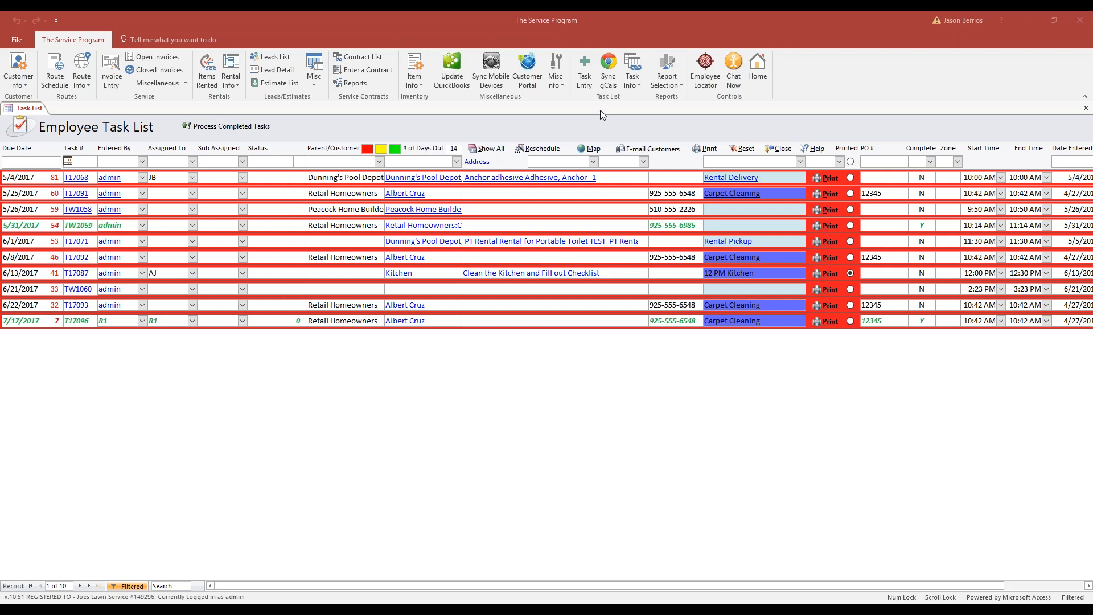
mouse_move(554, 97)
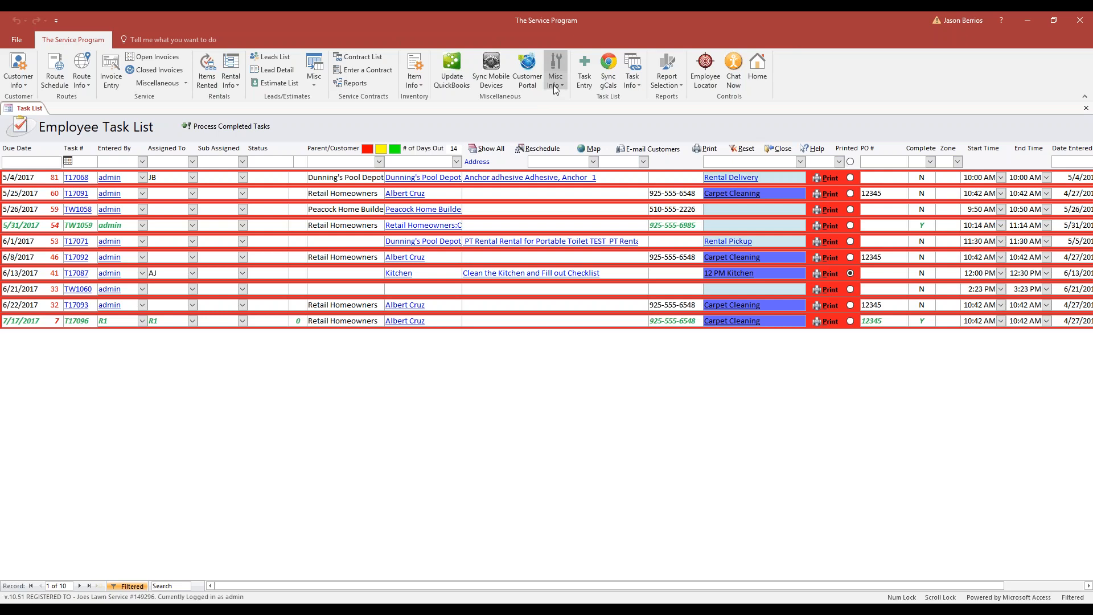
Open the Misc Info menu to reach System > Control Table Maintenance.
click(556, 69)
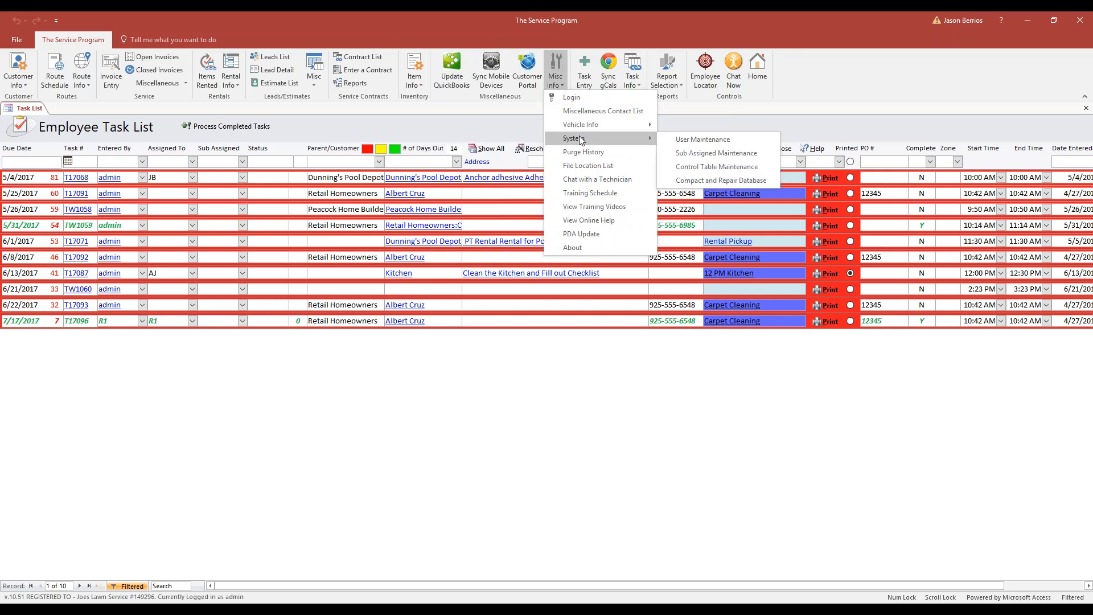
mouse_move(716, 167)
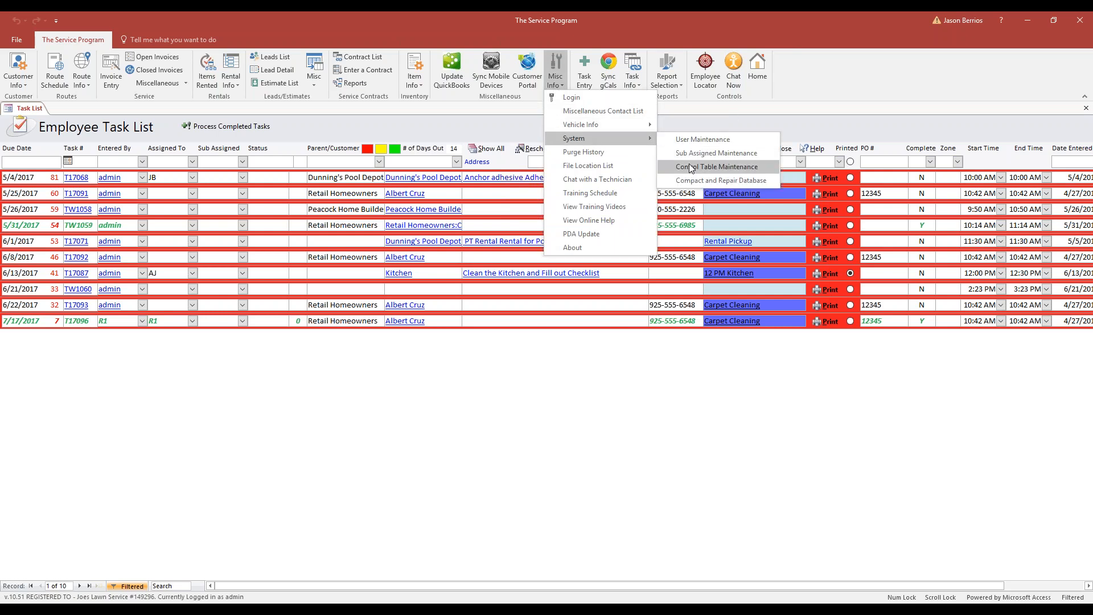
Choose Control Table Maintenance to show the company Control Information form.
click(717, 167)
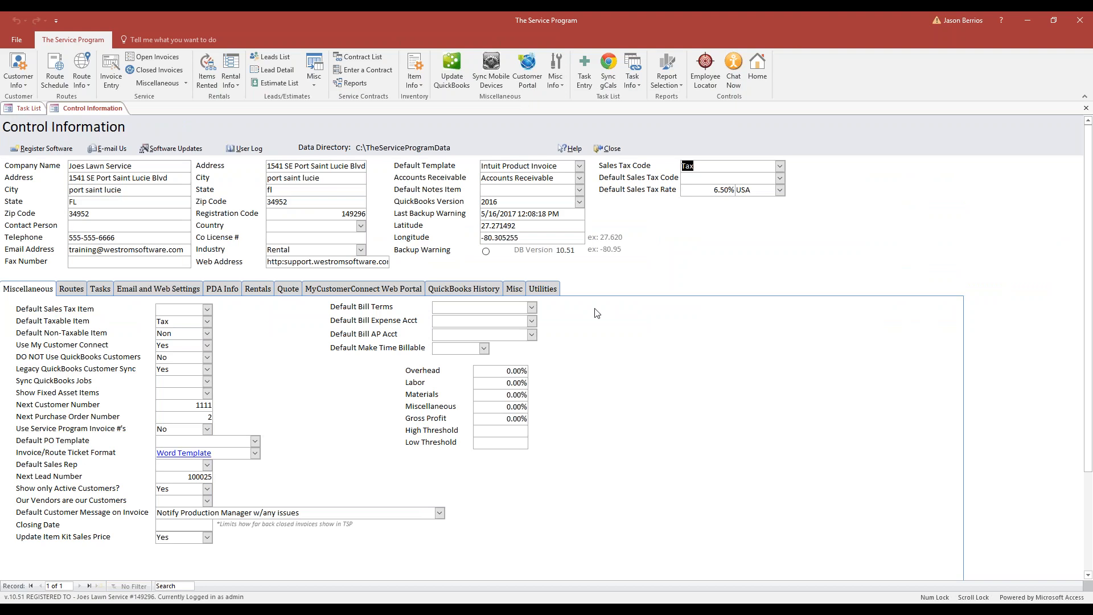
mouse_move(257, 289)
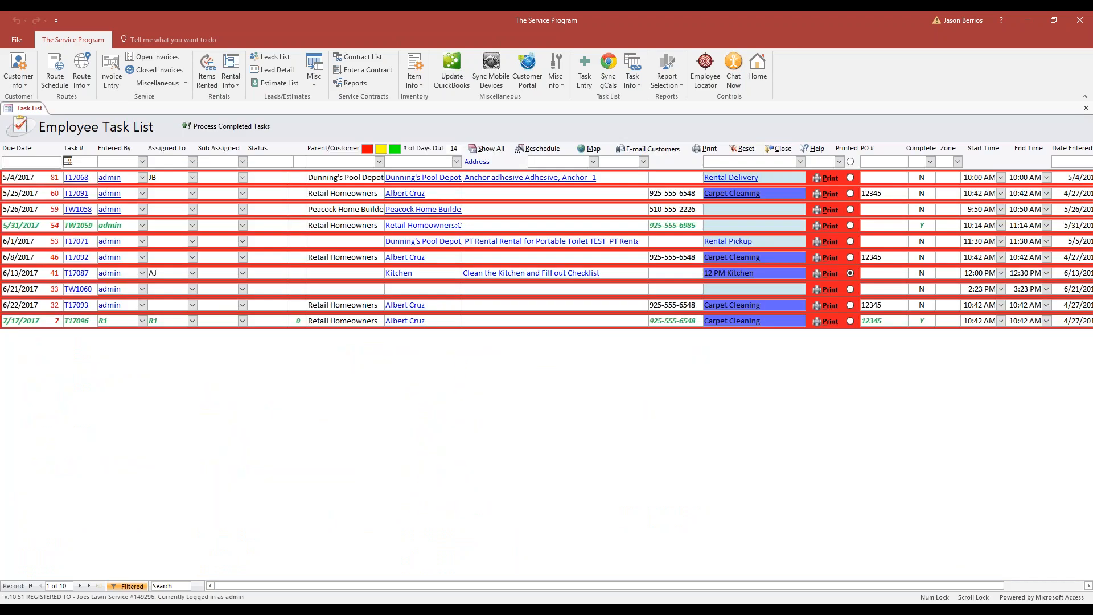
mouse_move(246, 96)
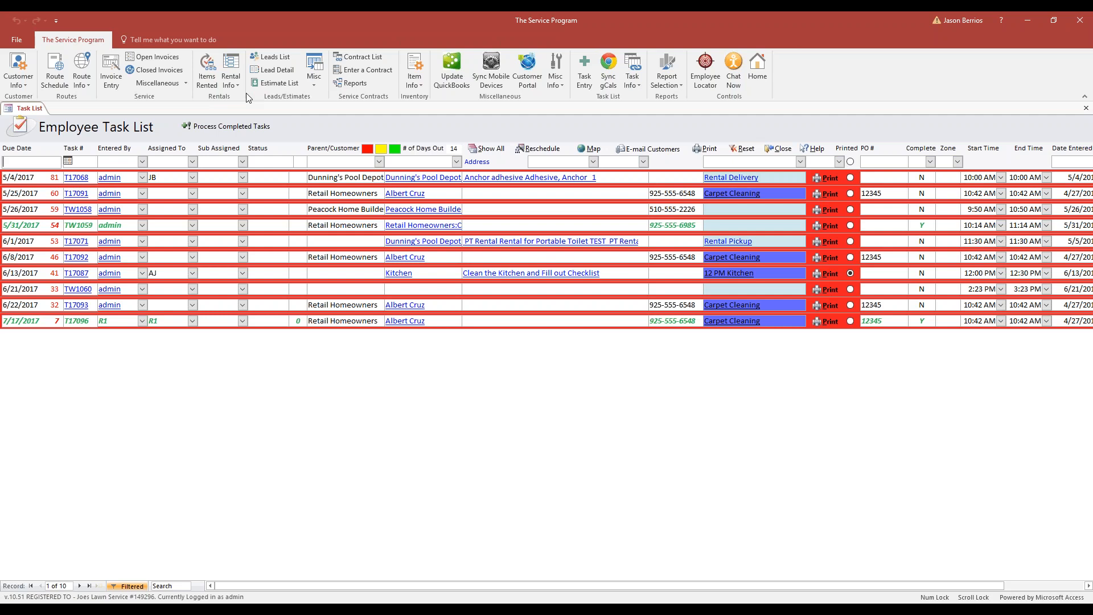
mouse_move(230, 72)
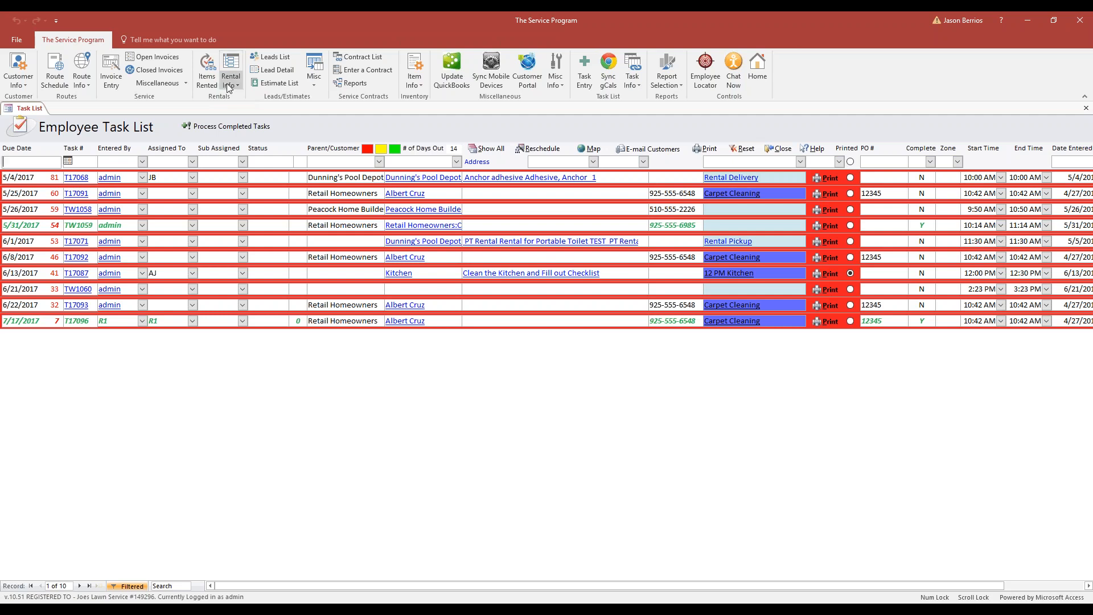
Open the Rental Info menu and choose the Rental Inventory List.
click(231, 70)
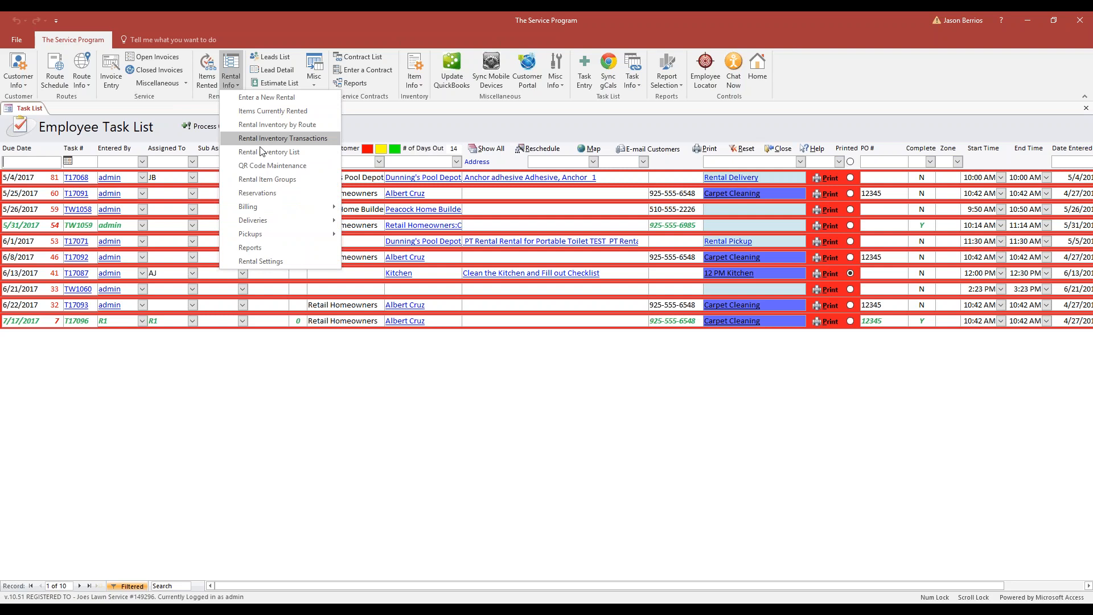
click(230, 70)
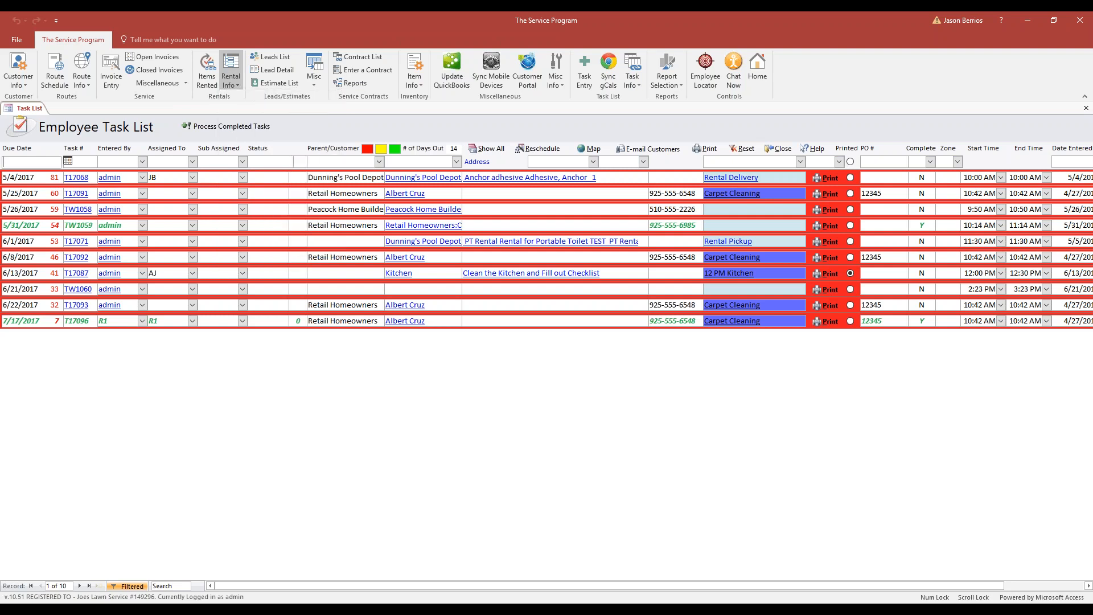
click(230, 70)
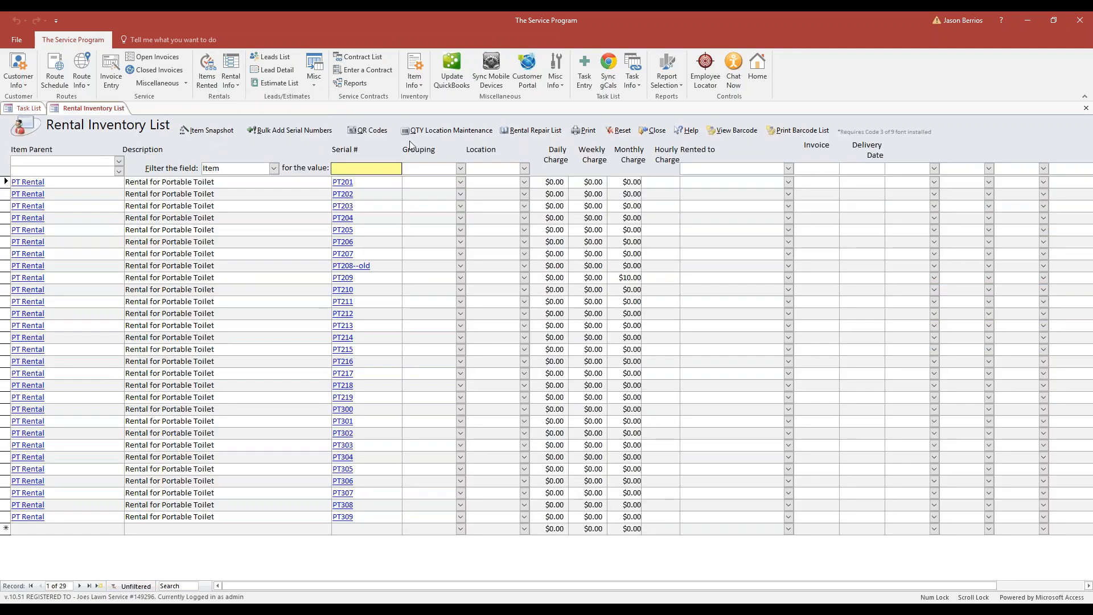
mouse_move(448, 134)
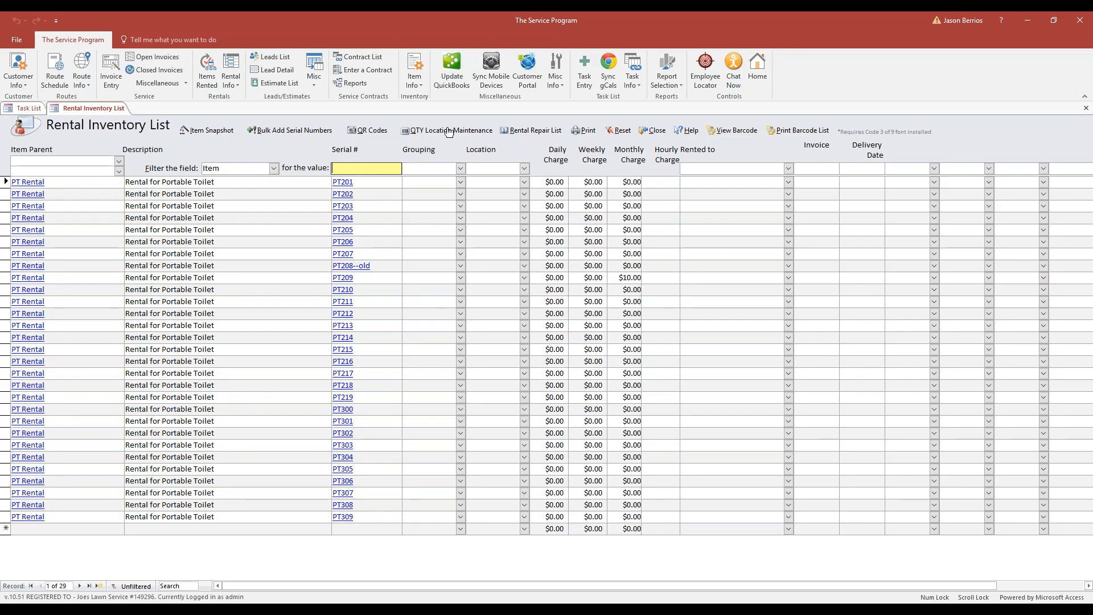
click(524, 183)
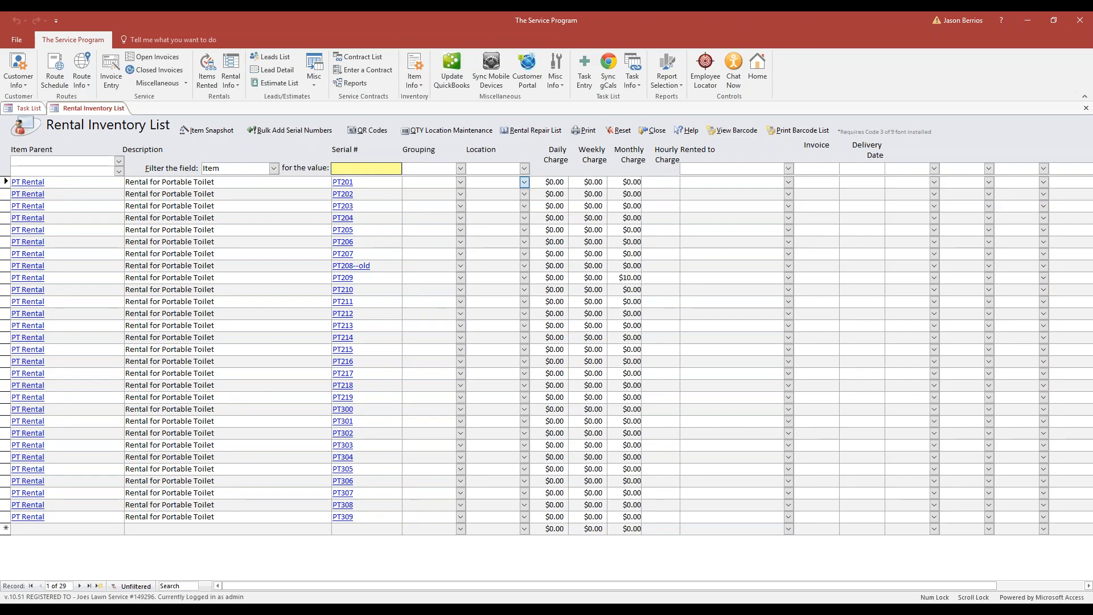
text(joes house)
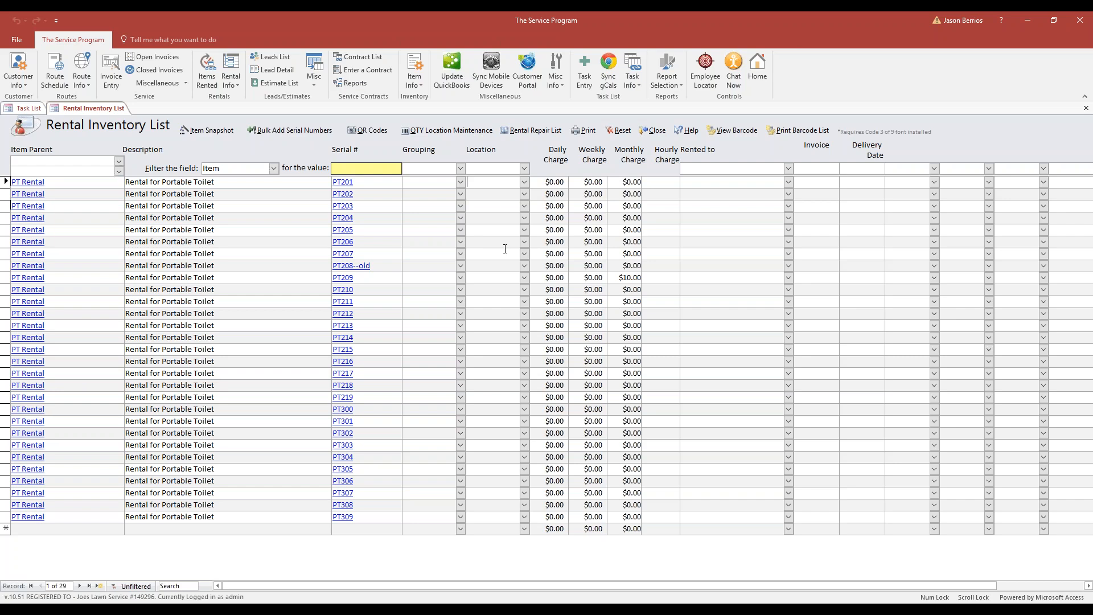
mouse_move(490, 209)
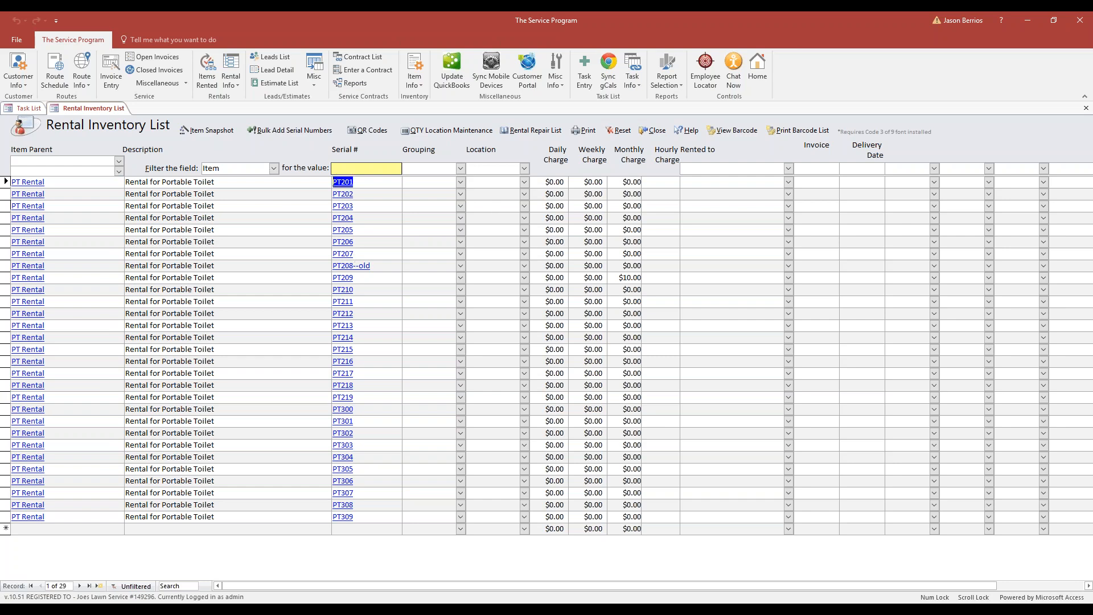
mouse_move(517, 216)
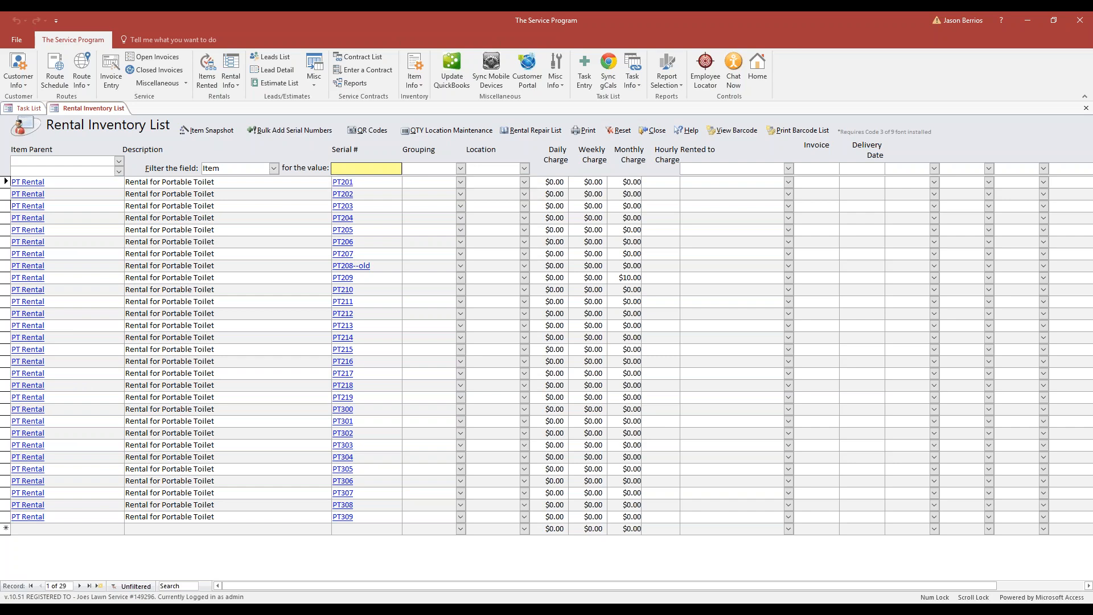
mouse_move(472, 137)
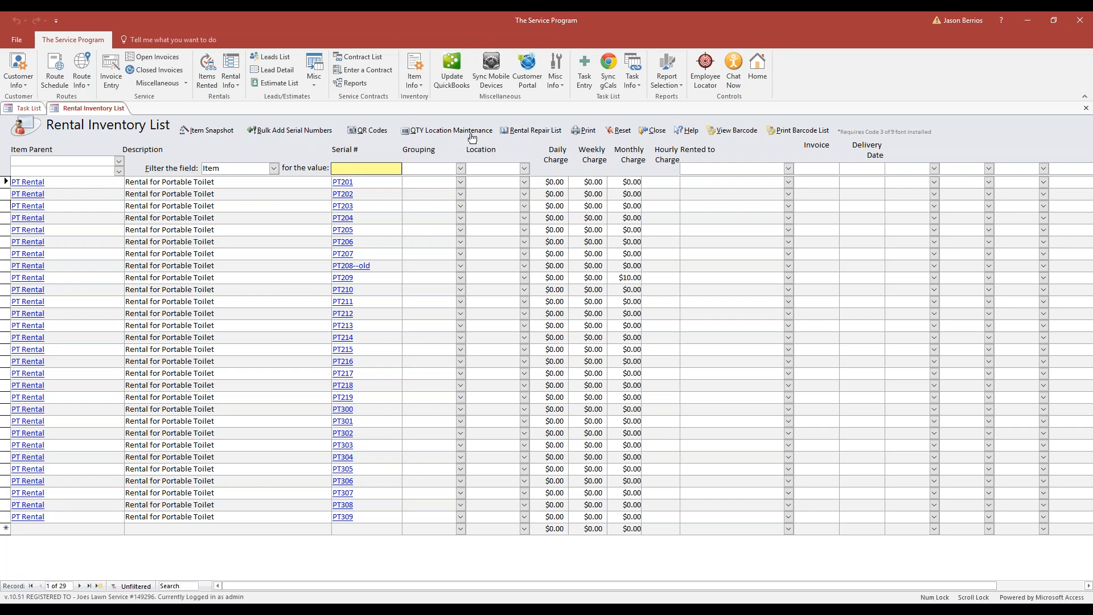
mouse_move(435, 138)
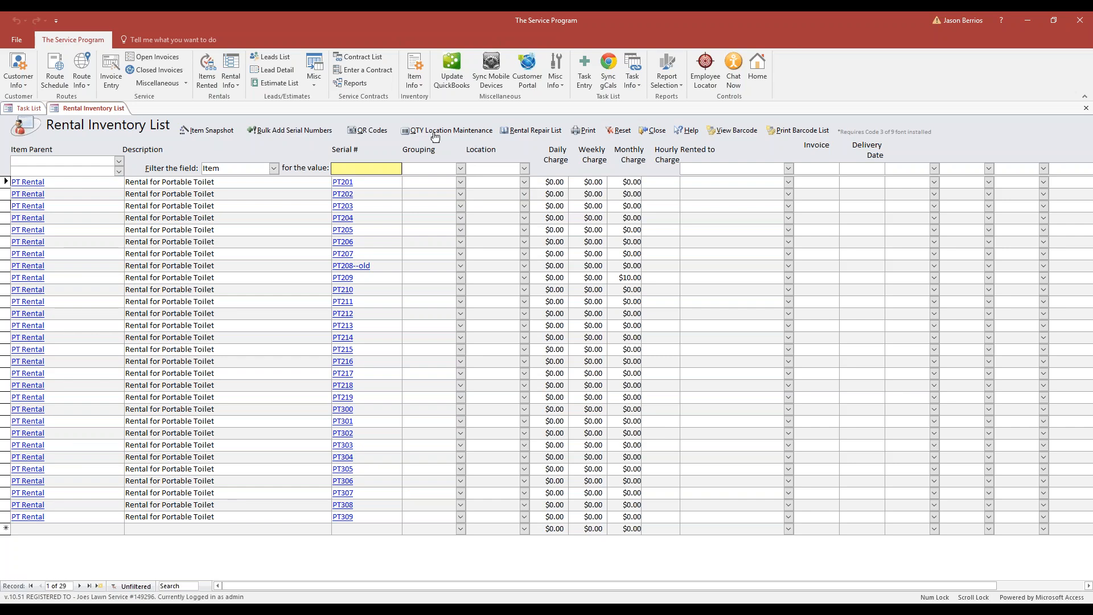
Add the PT Rental location record at Location A and close Item Location Maintenance.
click(450, 130)
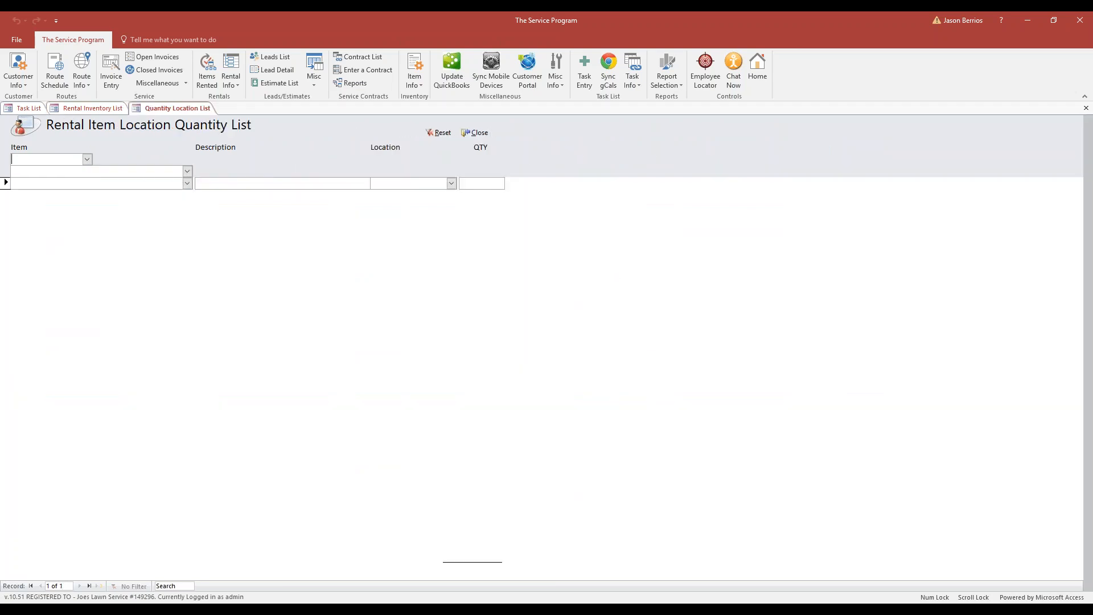
click(450, 182)
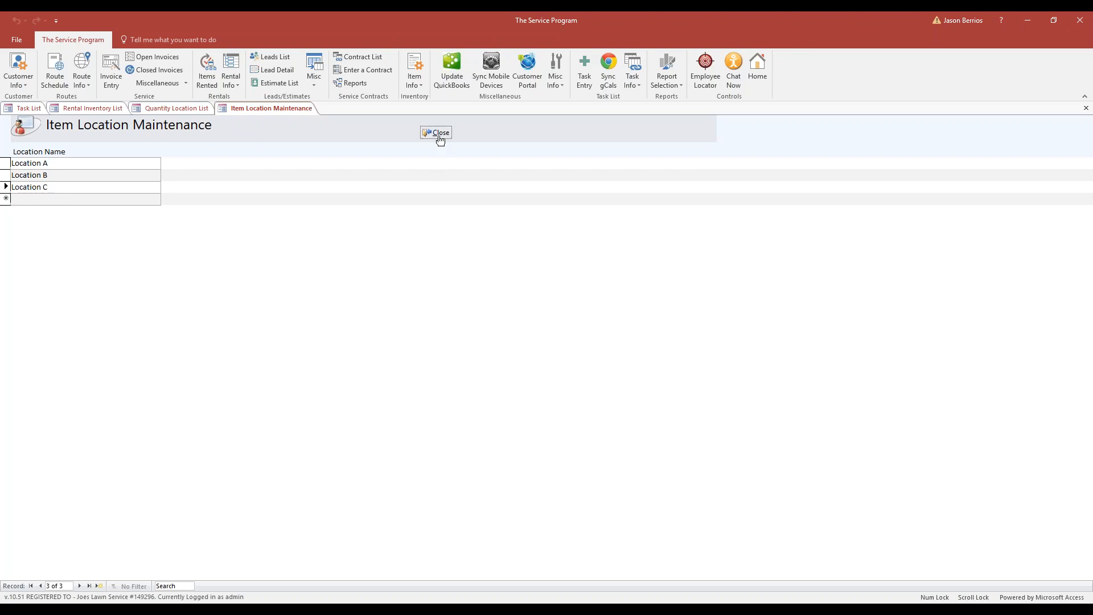
click(438, 134)
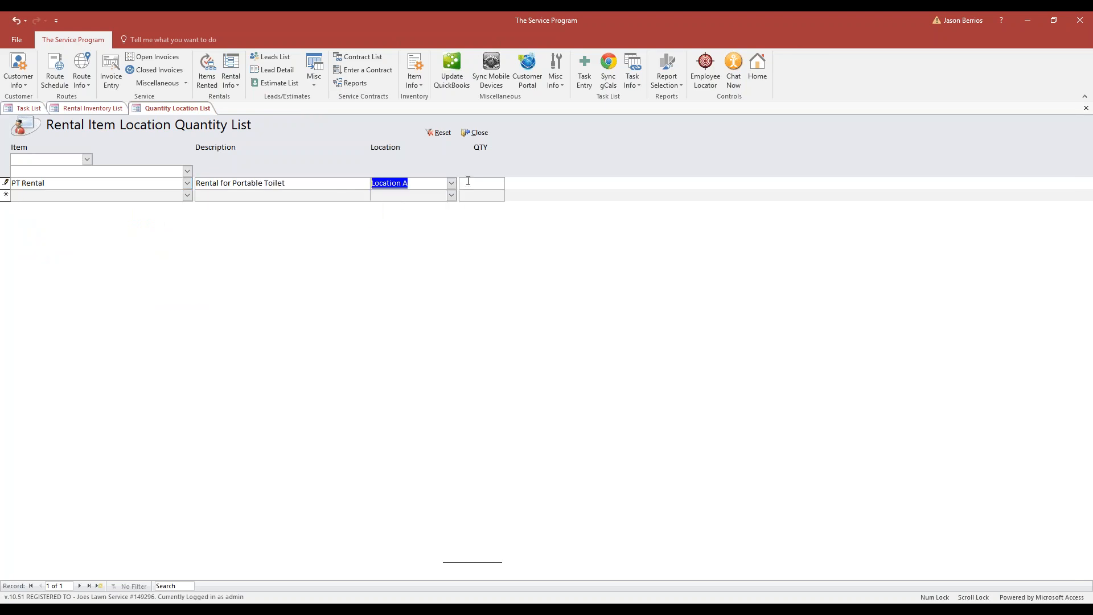
Stock PT Rental with 5, 10 and 15 at Locations A, B, C, then close the list.
text(5)
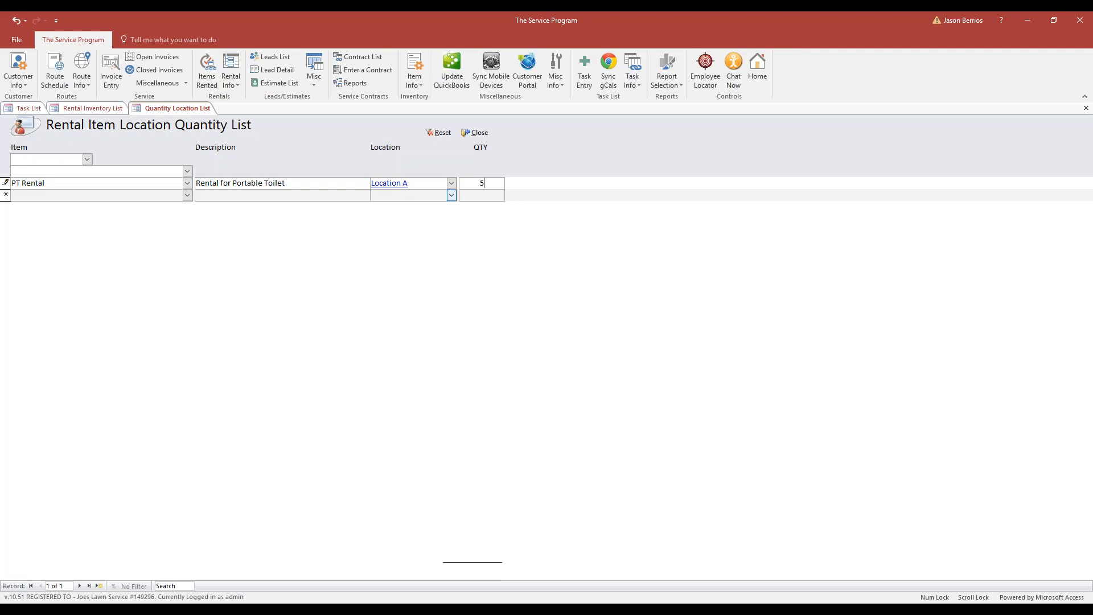
text(Pedestal - CTR)
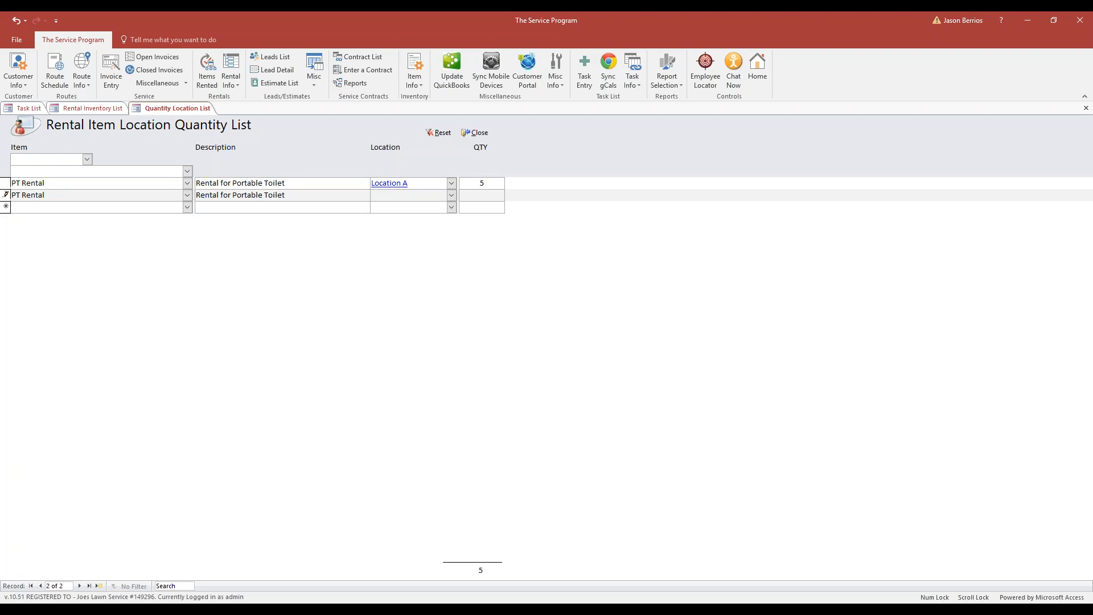
click(451, 194)
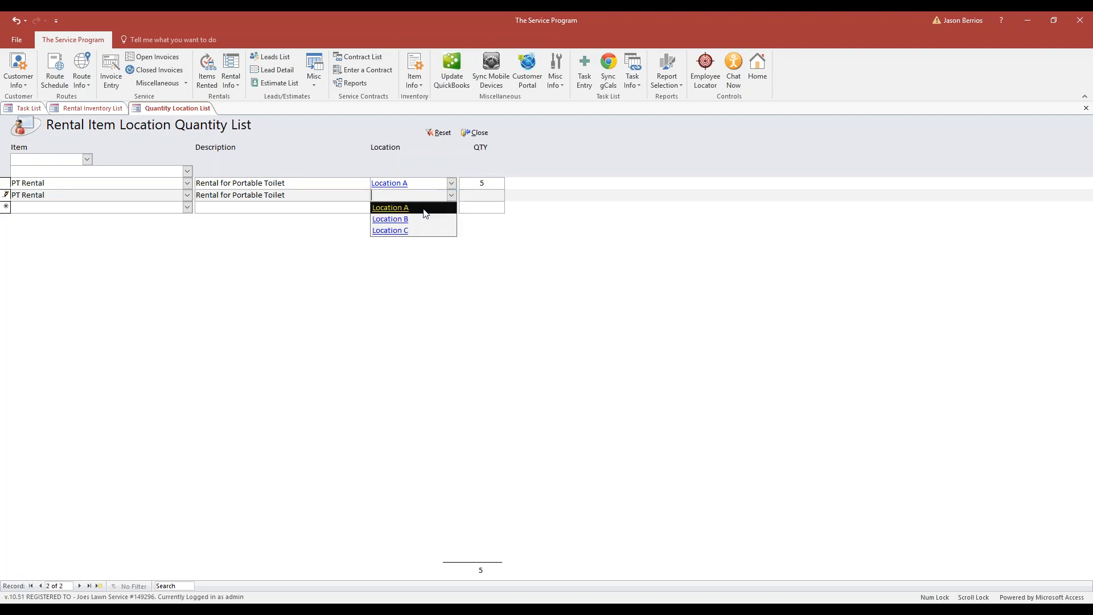
click(391, 207)
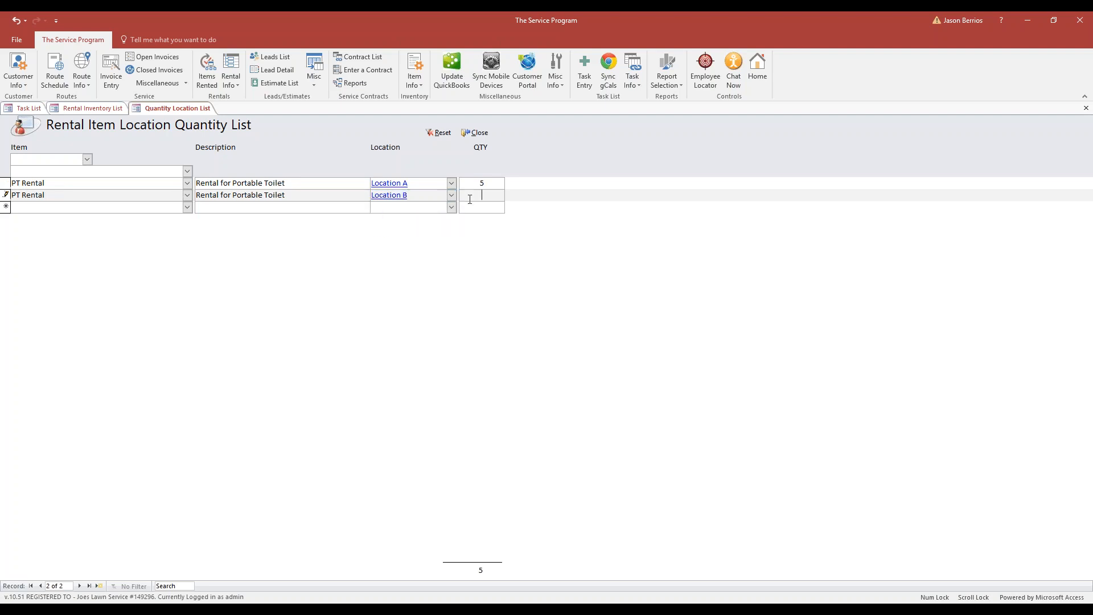
text(10)
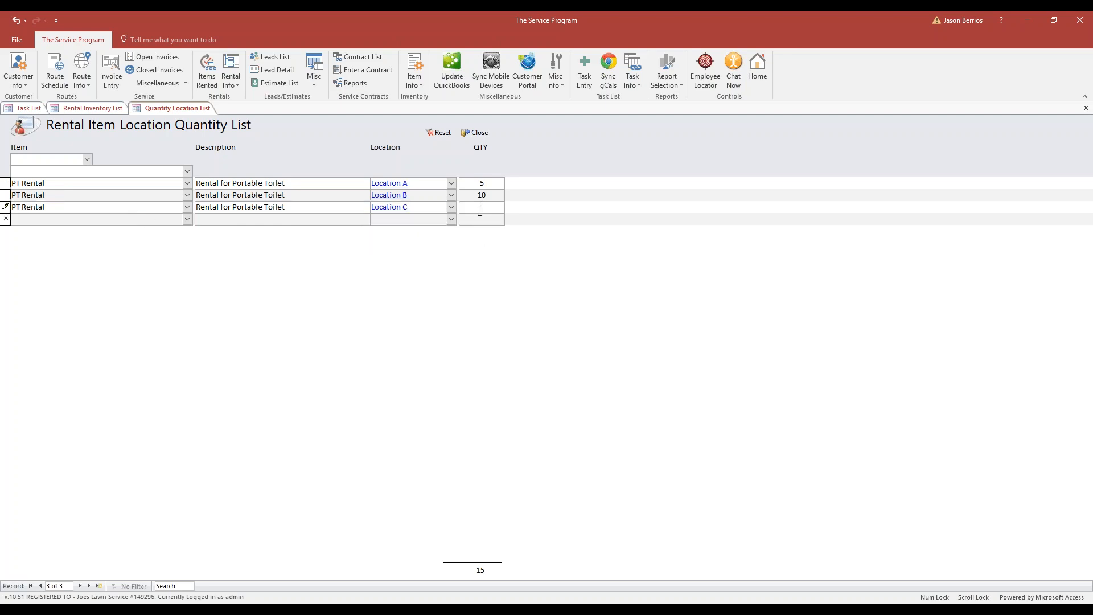
text(15)
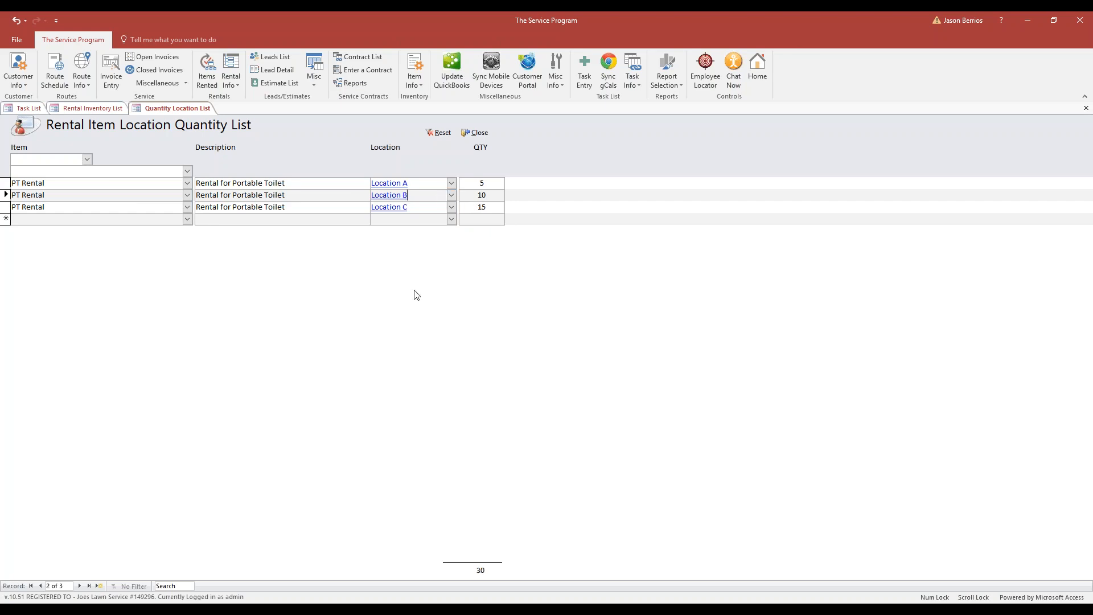
click(481, 208)
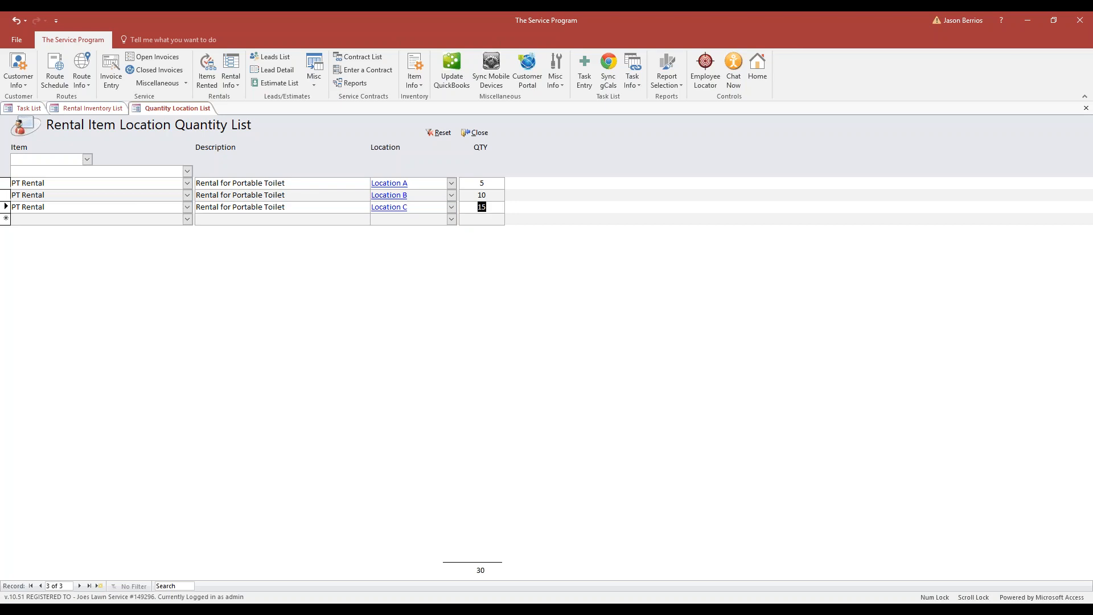
click(481, 194)
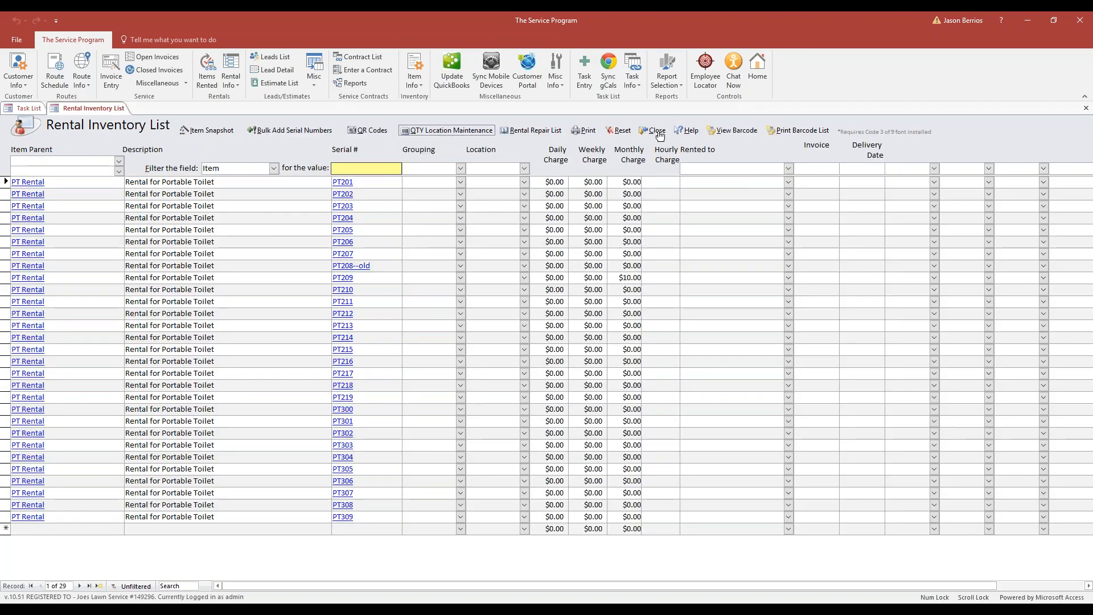
Close the Rental Inventory List and open the Rental Info menu for a new rental.
click(653, 130)
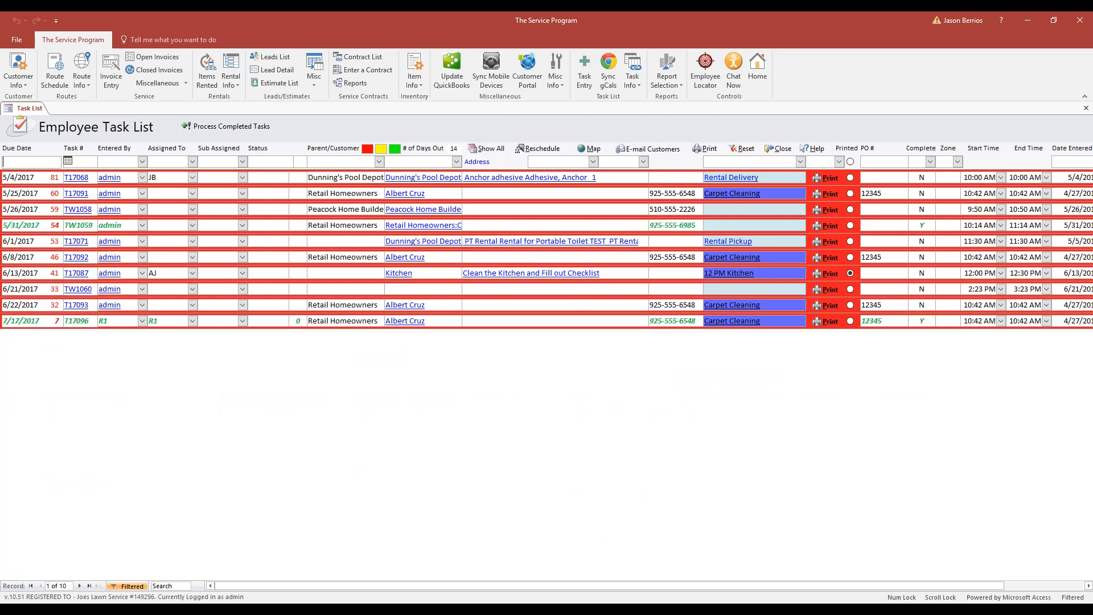
mouse_move(245, 94)
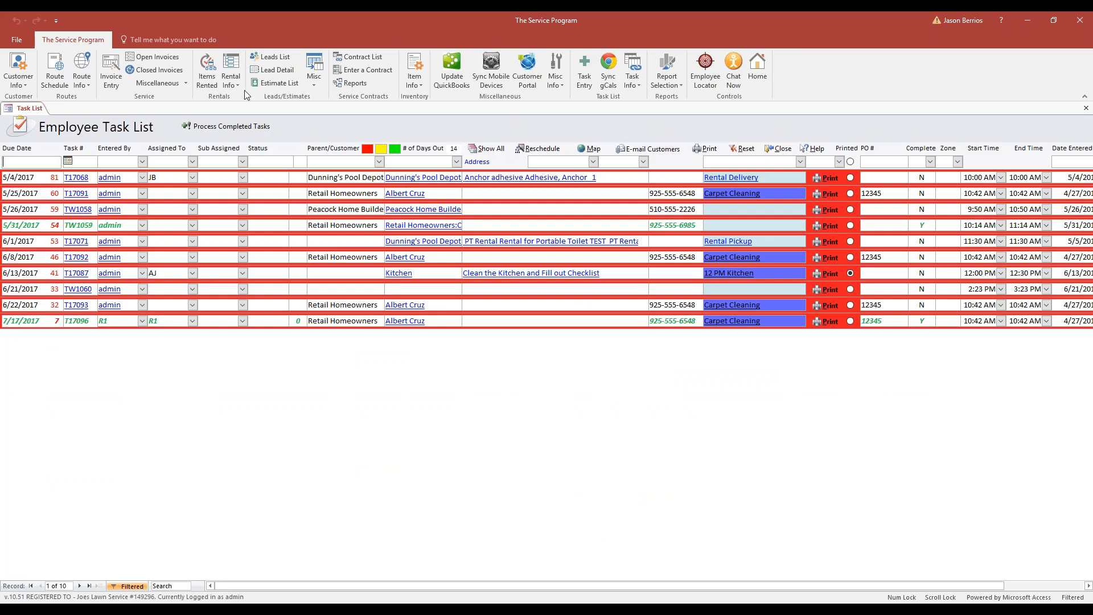
click(230, 69)
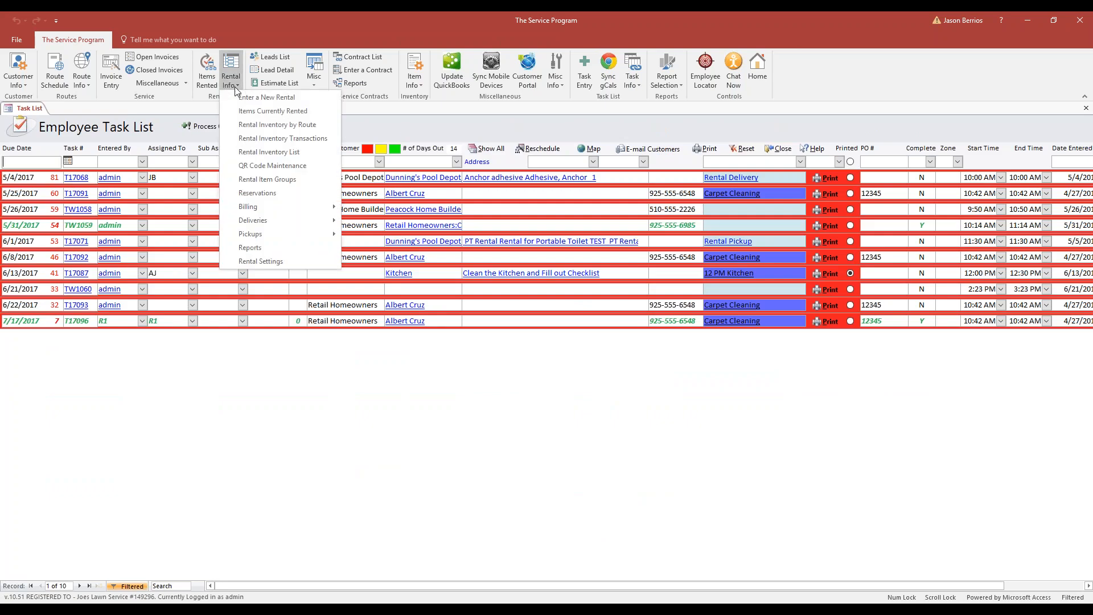
mouse_move(279, 97)
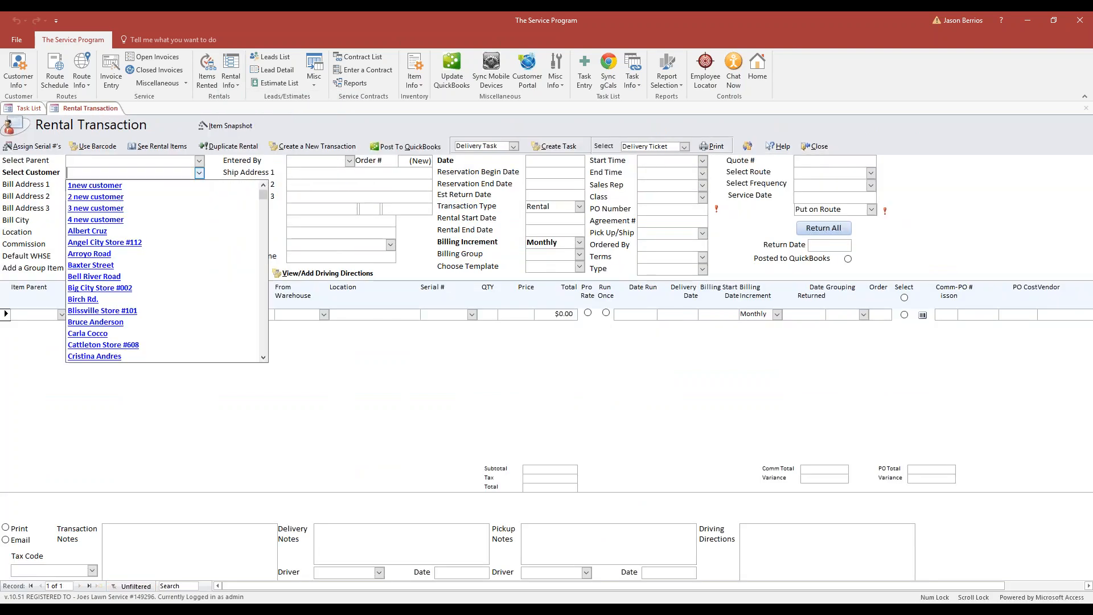
Select 1new customer and set the PT Rental line's warehouse to Location A.
click(95, 185)
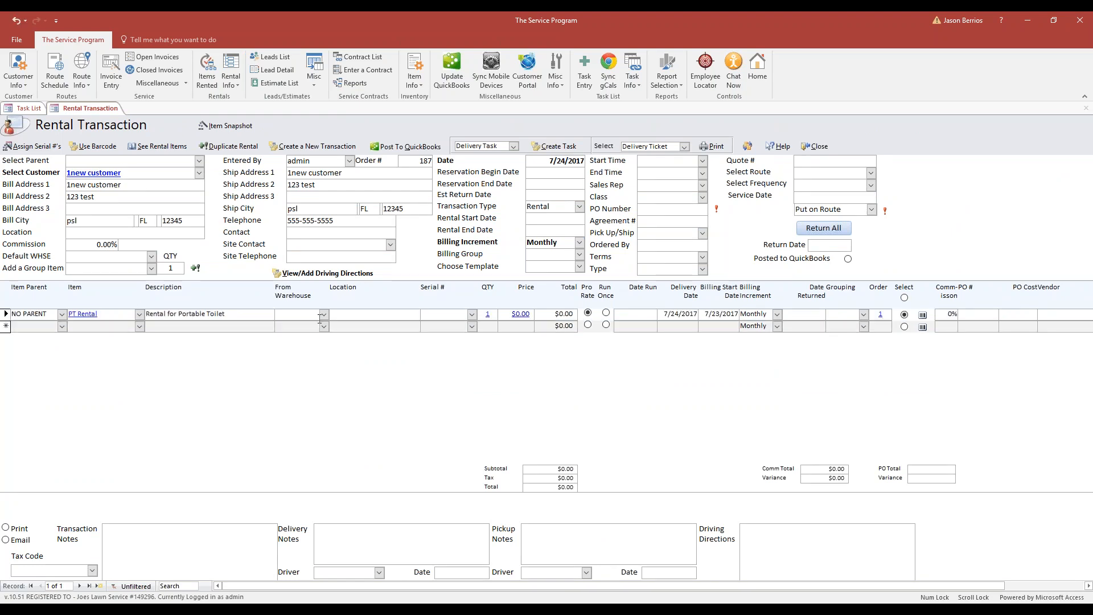
click(323, 314)
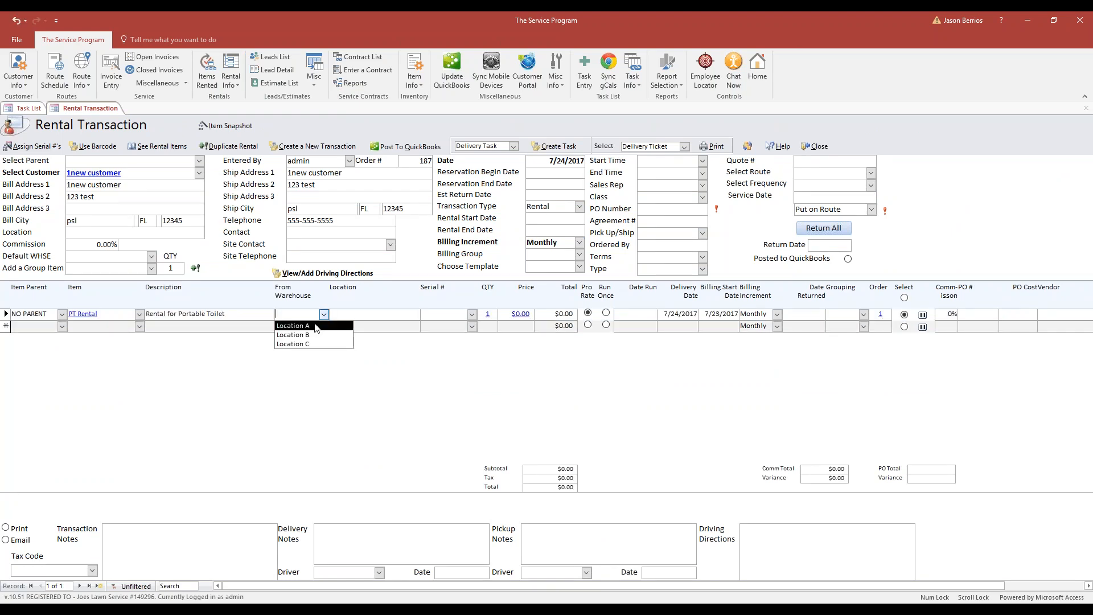
click(293, 326)
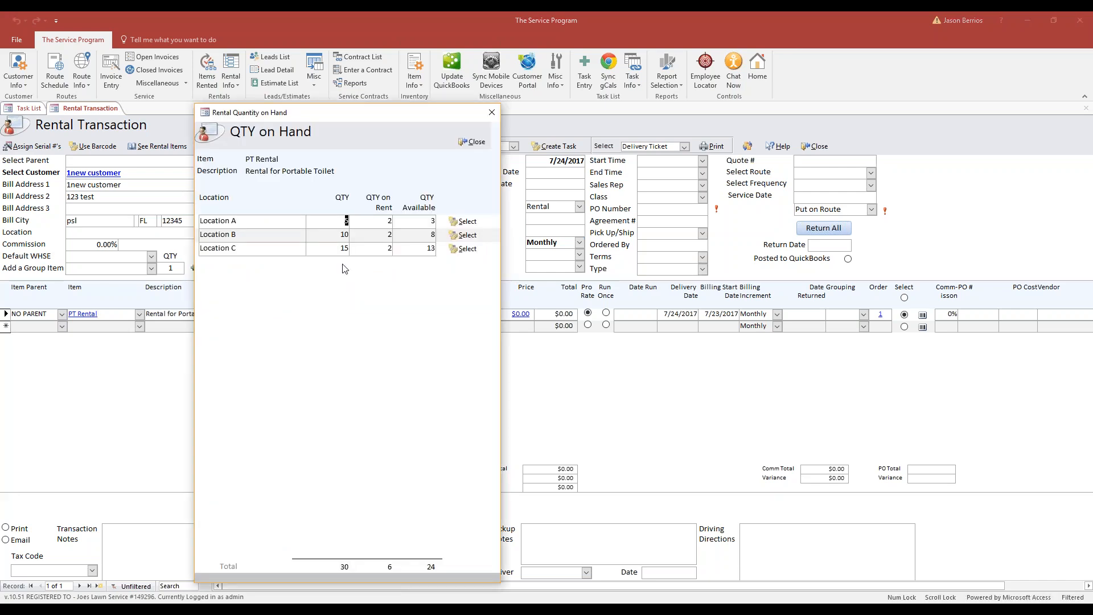
mouse_move(275, 265)
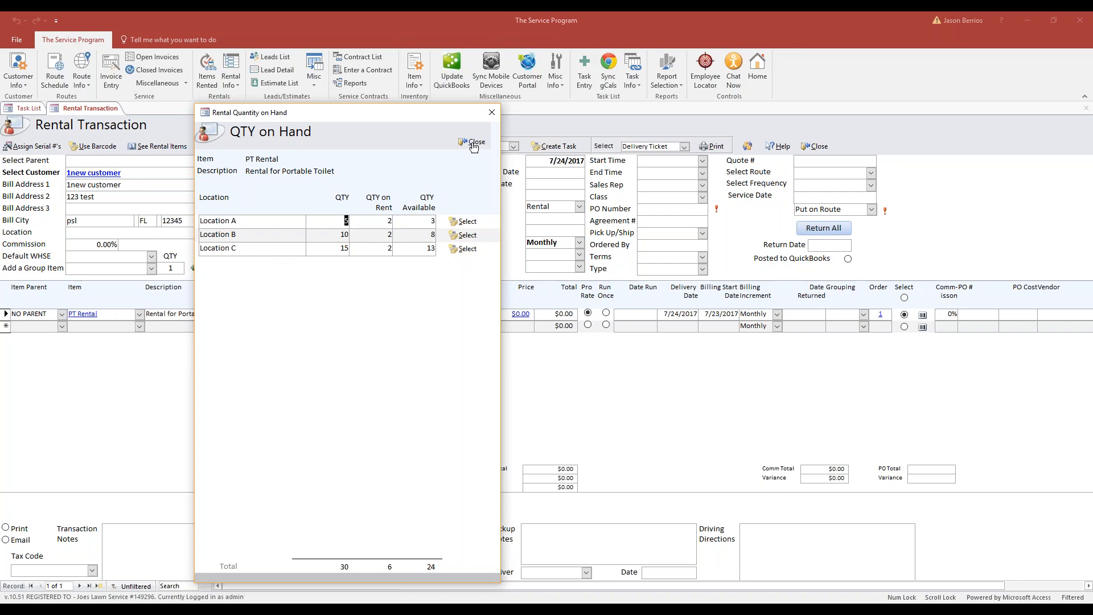
Dismiss the PT Rental QTY on Hand summary showing 24 available.
click(473, 143)
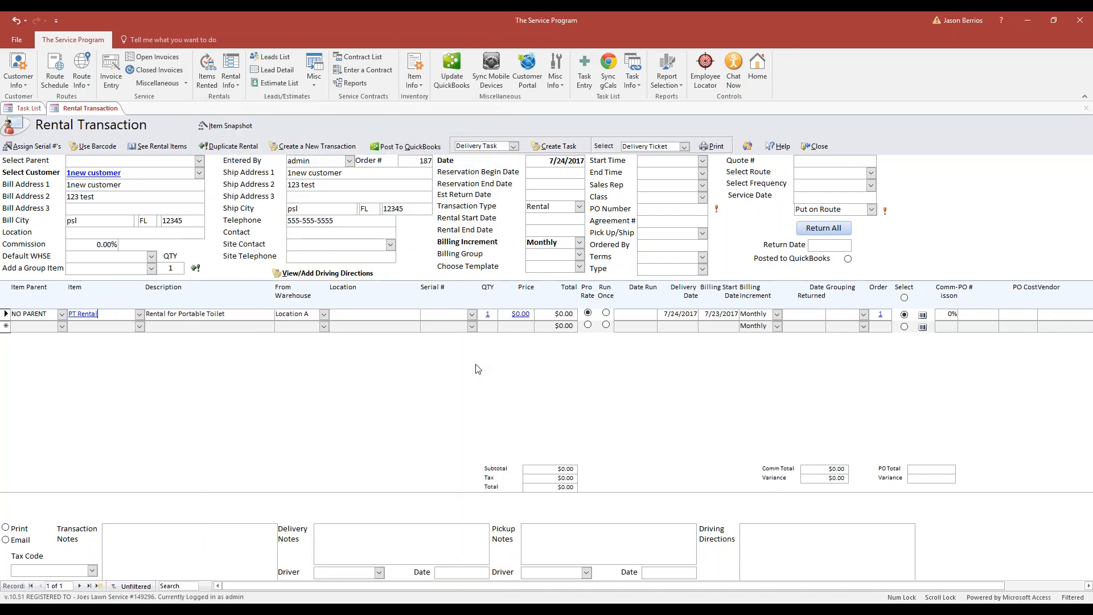